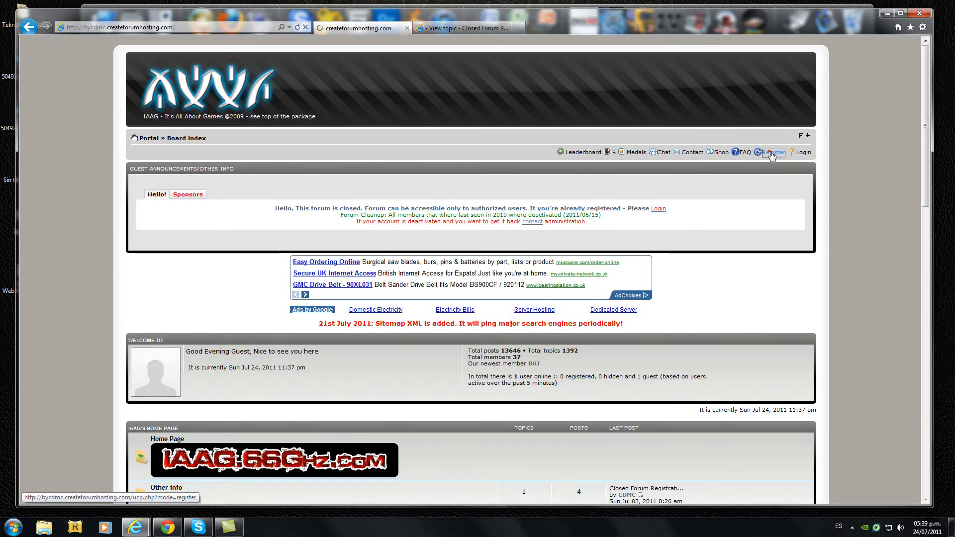
Step: Open the IAAG forum's Register page to view the registration terms
left_click(772, 152)
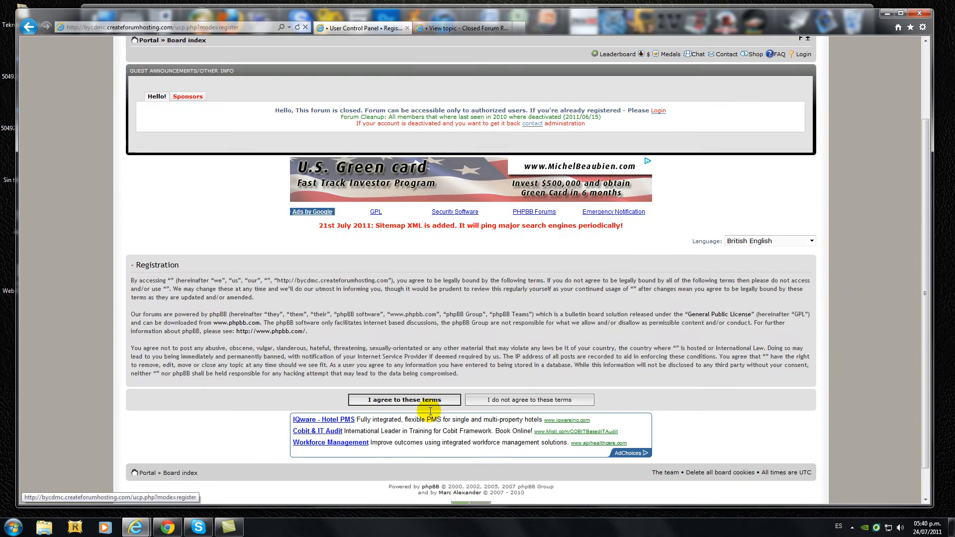
Step: Accept the registration terms and submit the still-blank registration form
left_click(404, 400)
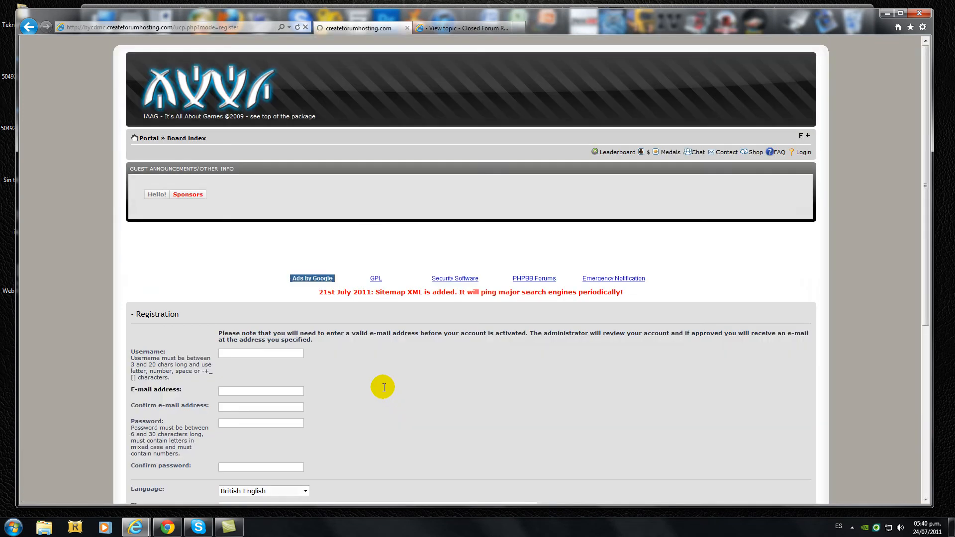
scroll("down", 3)
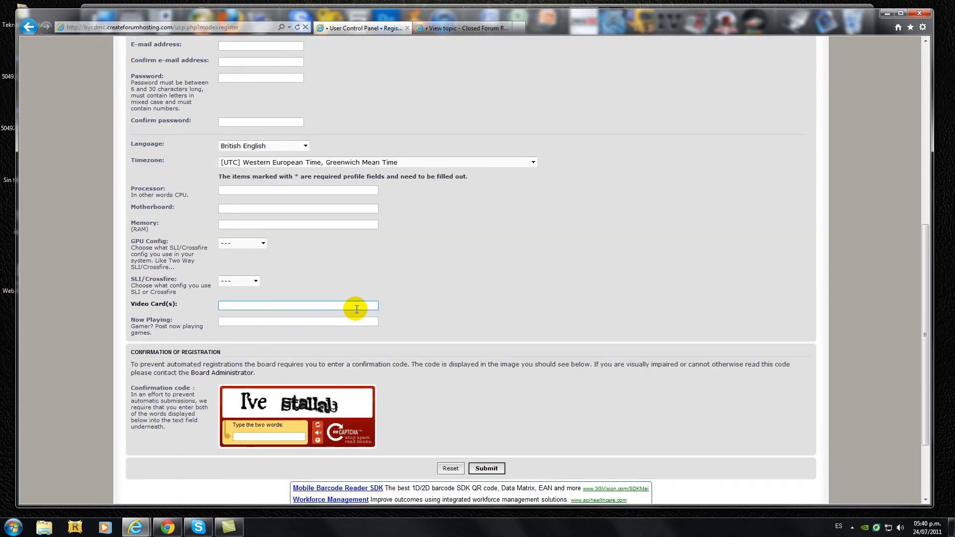
scroll("down", 3)
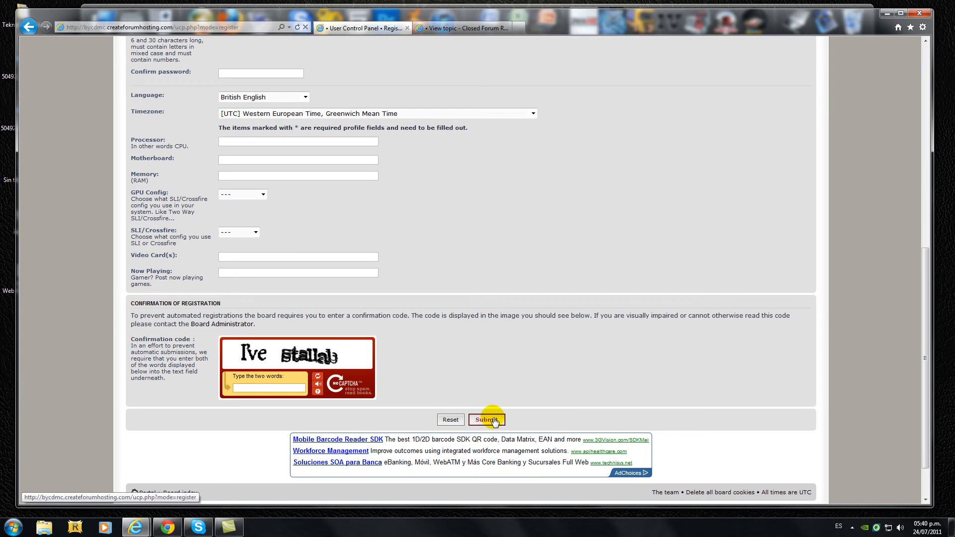
left_click(485, 419)
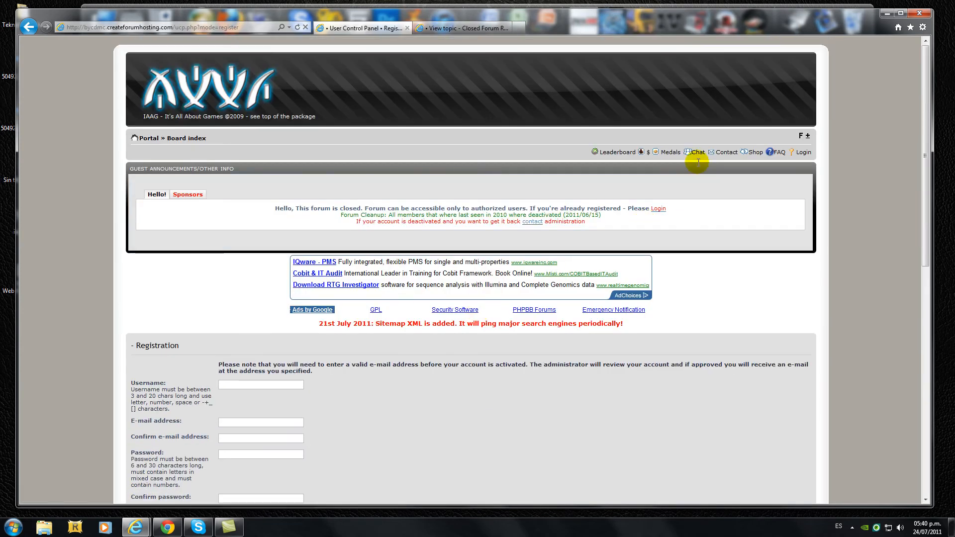
mouse_move(591, 351)
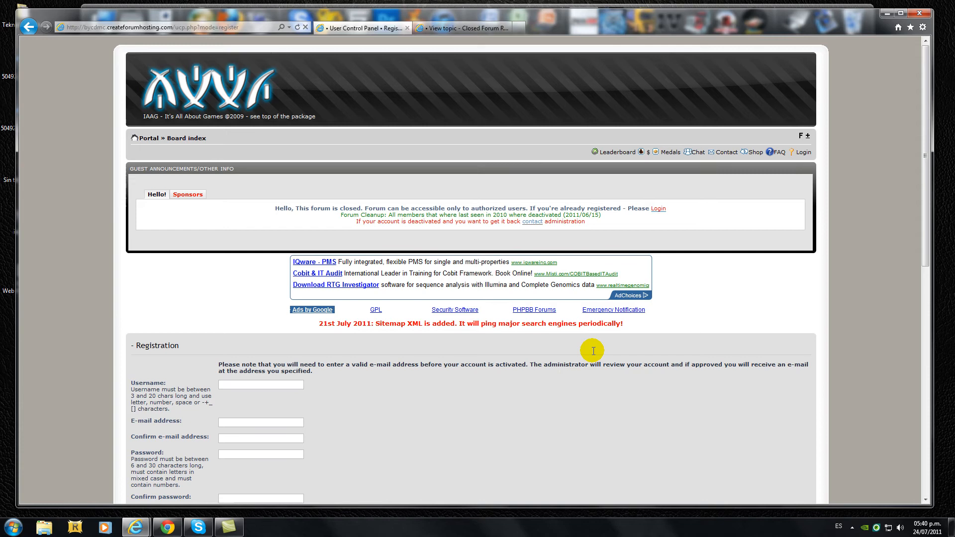
mouse_move(727, 152)
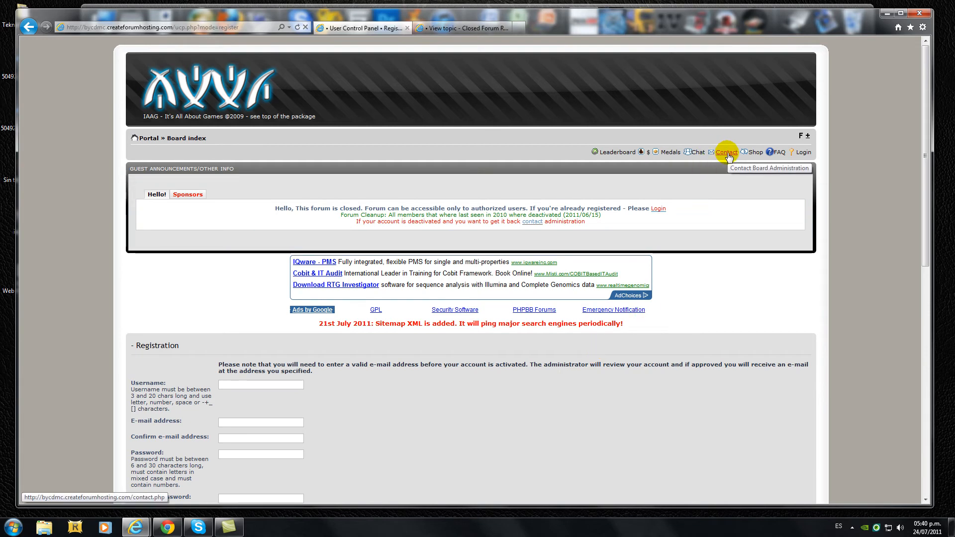
Step: Open the Contact Board Administration form and scroll through its empty fields
left_click(726, 152)
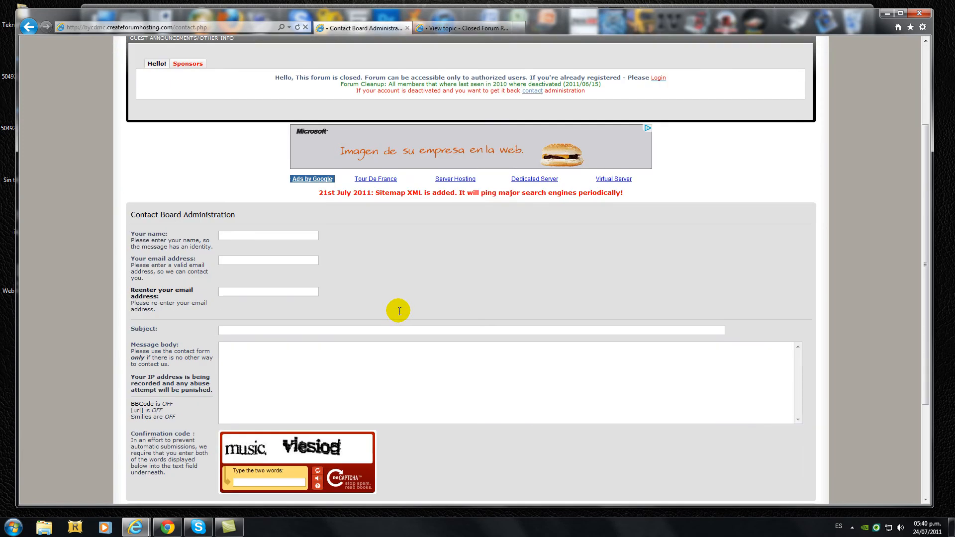
scroll("down", 3)
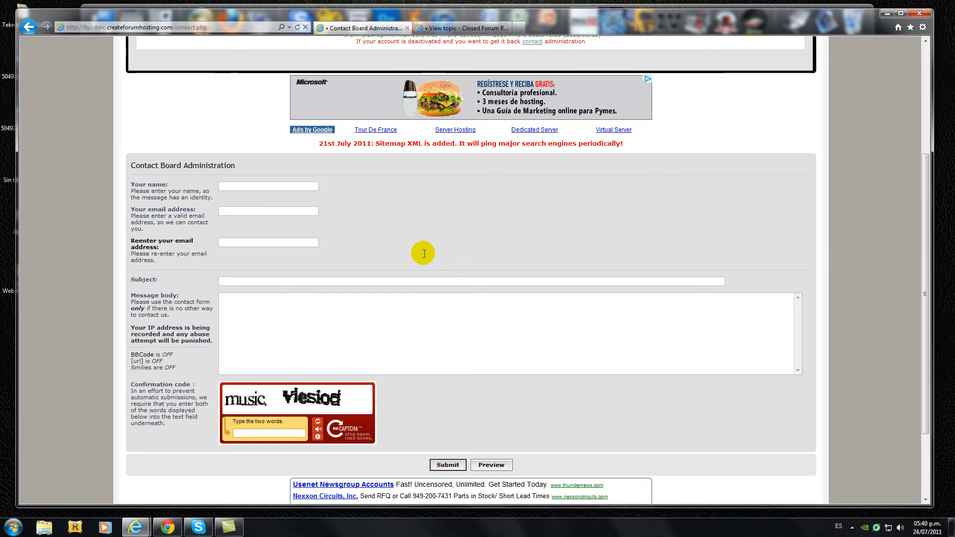
scroll("down", 3)
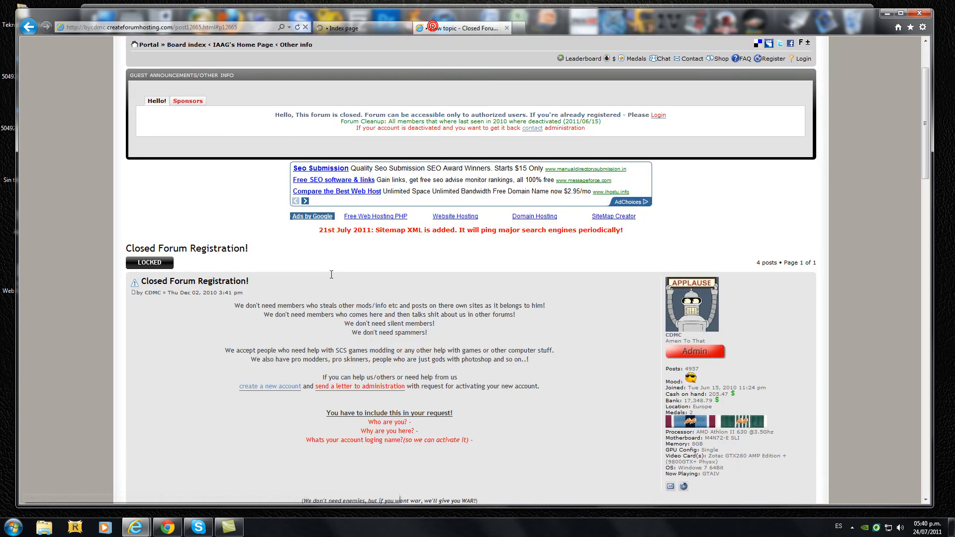
Step: Scroll through the admin's Closed Forum Registration! post on requesting account activation
scroll("down", 3)
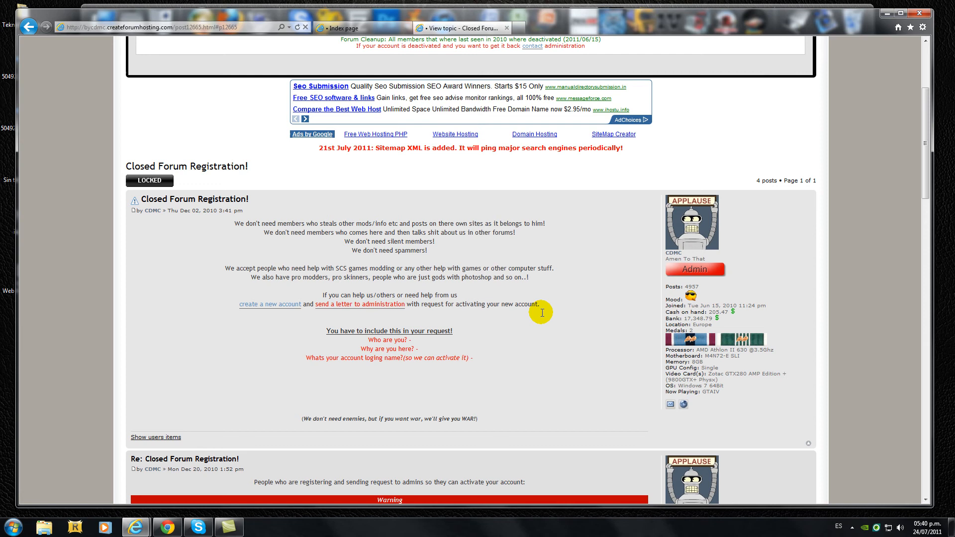
mouse_move(546, 310)
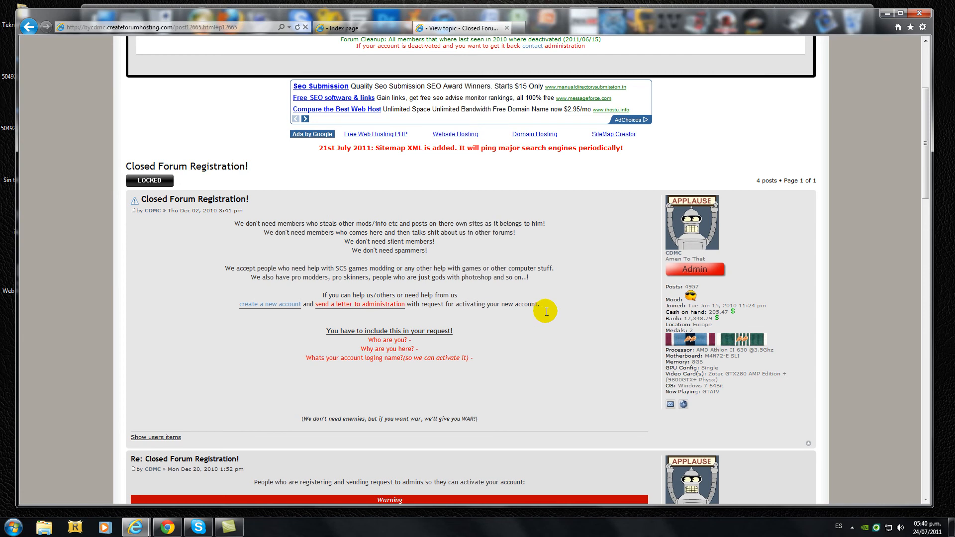
mouse_move(533, 288)
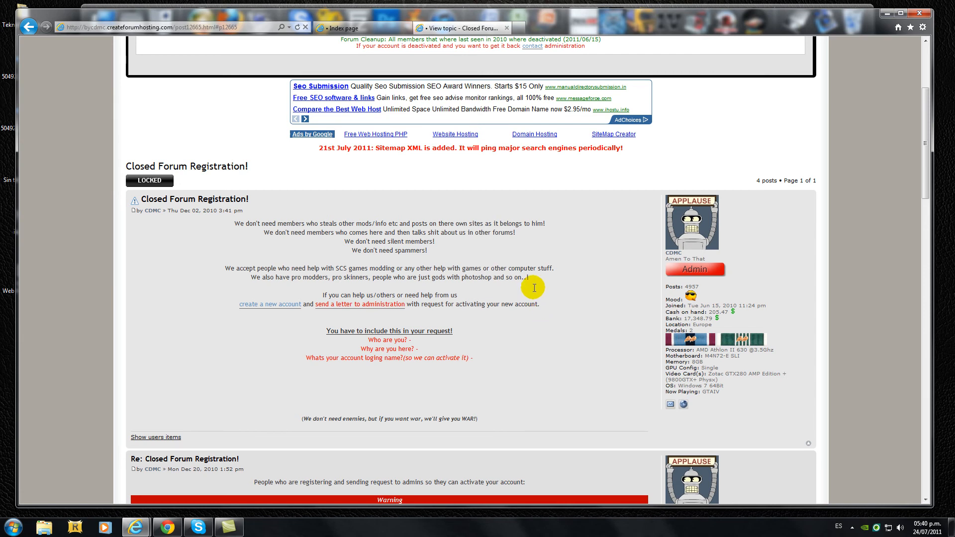
scroll("up", 3)
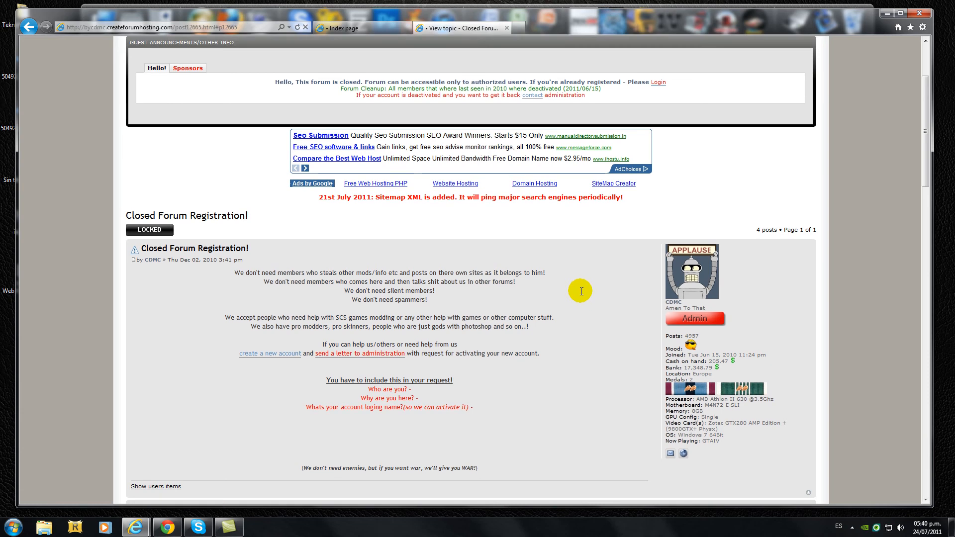
mouse_move(593, 292)
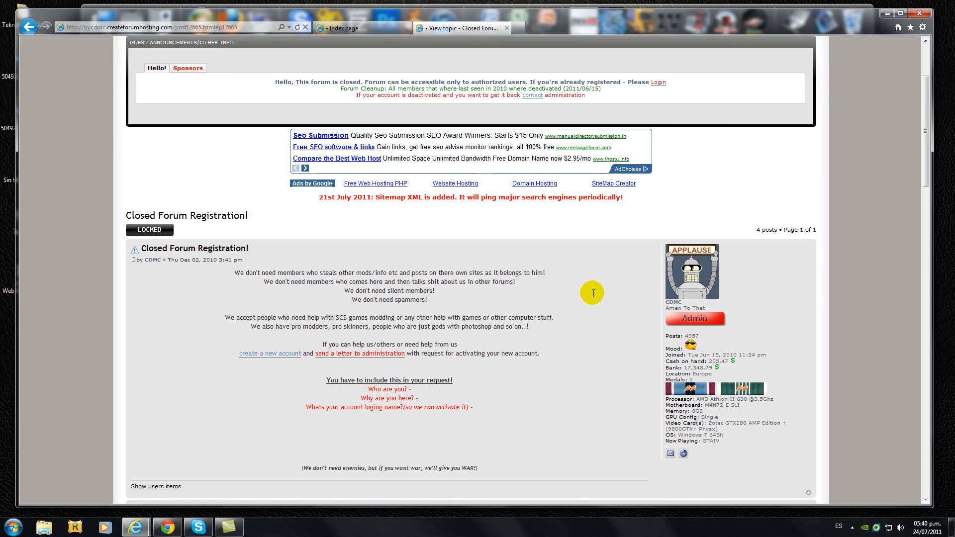
mouse_move(590, 300)
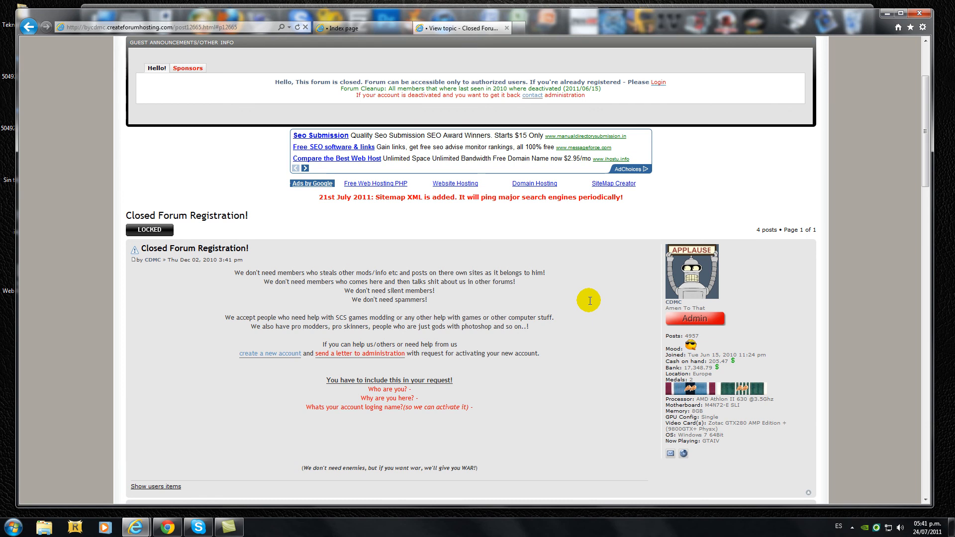